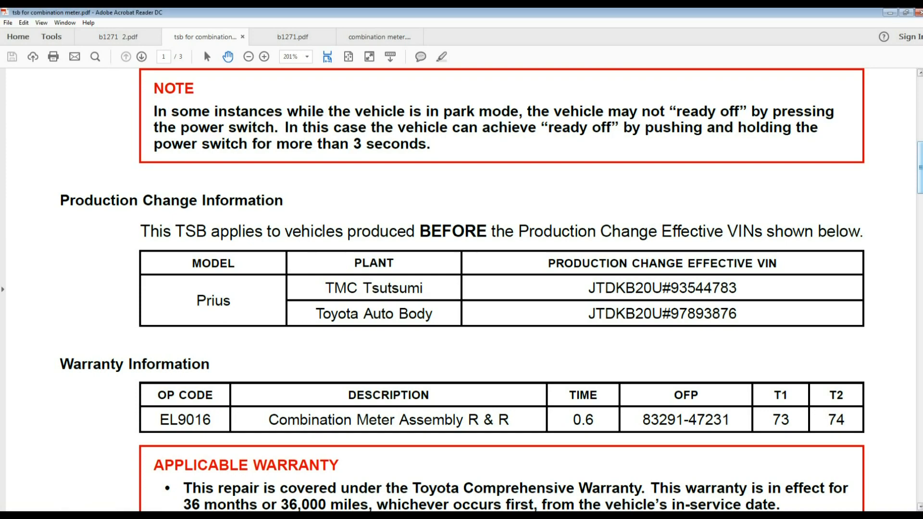
Step: Scroll the combination meter TSB from applicability and warranty through parts to page 3's continued repair procedure
scroll("up", 3)
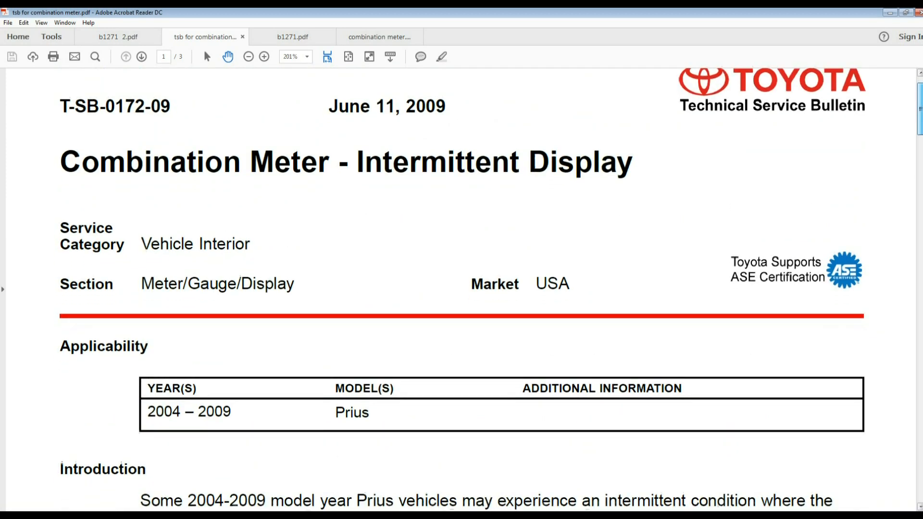
scroll("down", 3)
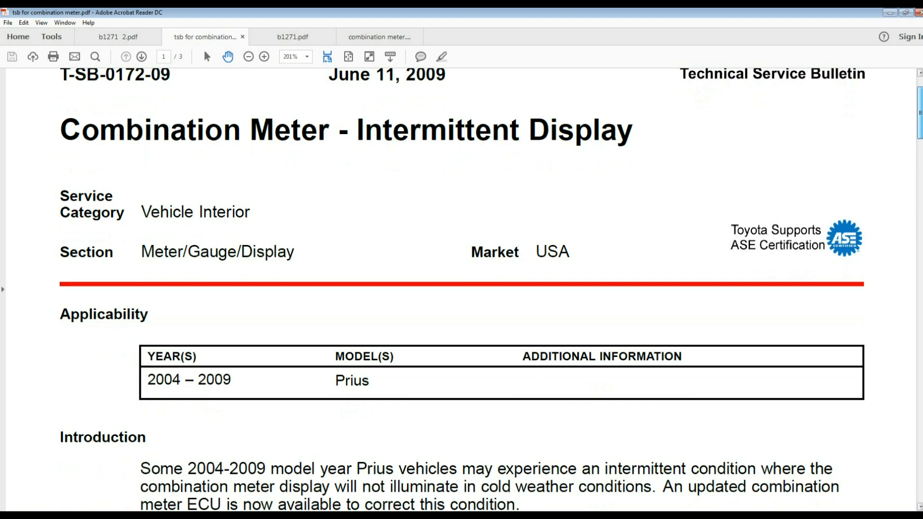
scroll("down", 3)
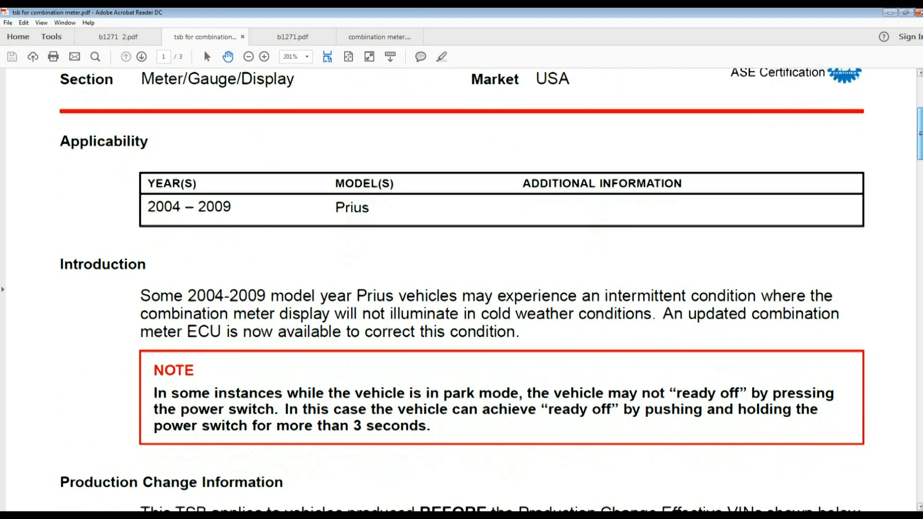
scroll("down", 3)
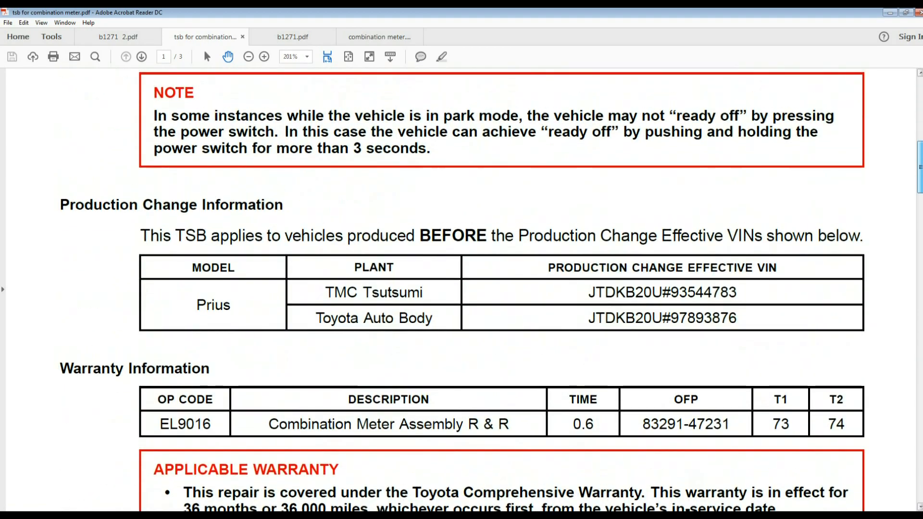
scroll("down", 3)
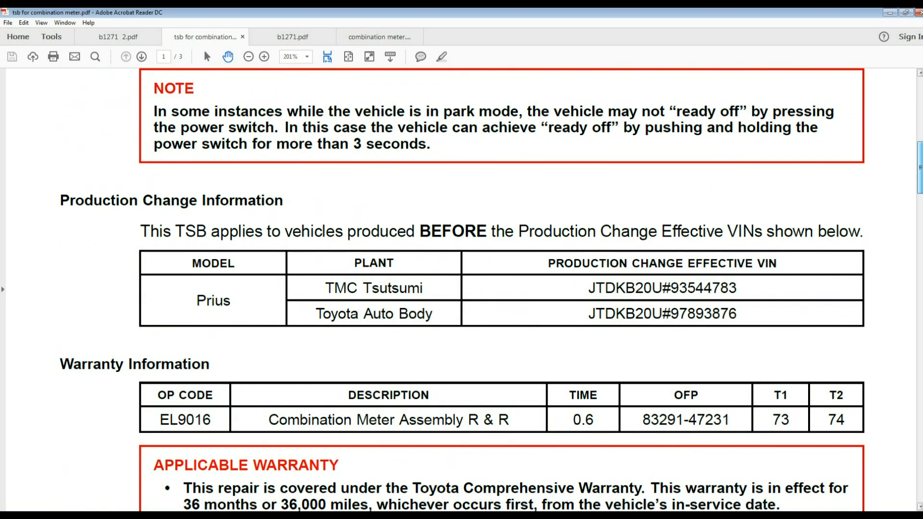
scroll("down", 3)
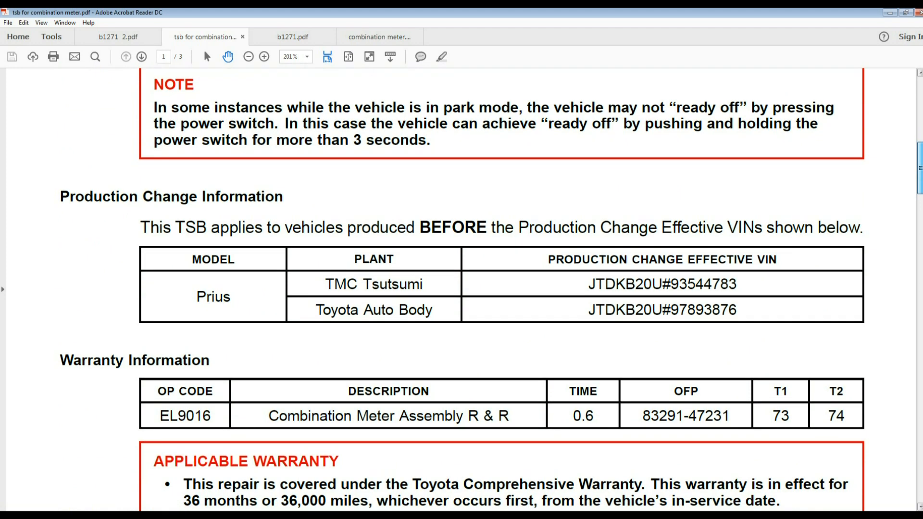
scroll("down", 3)
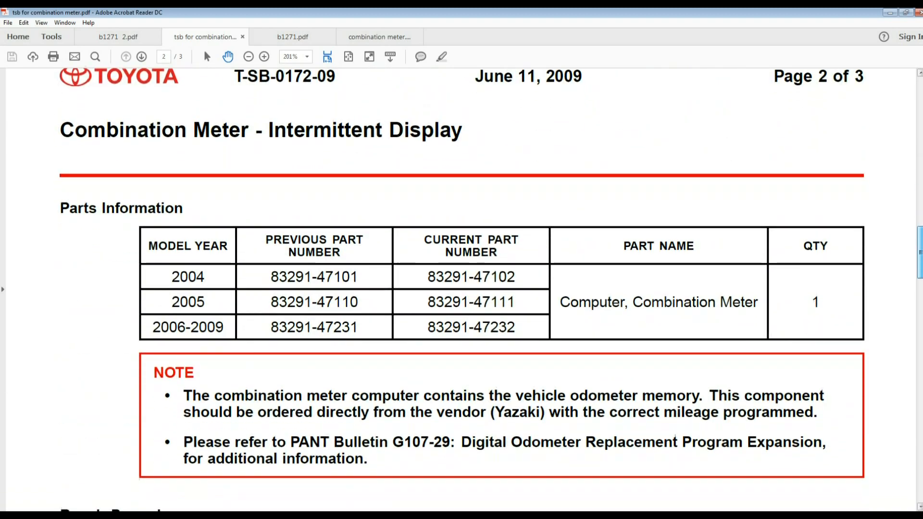
scroll("down", 3)
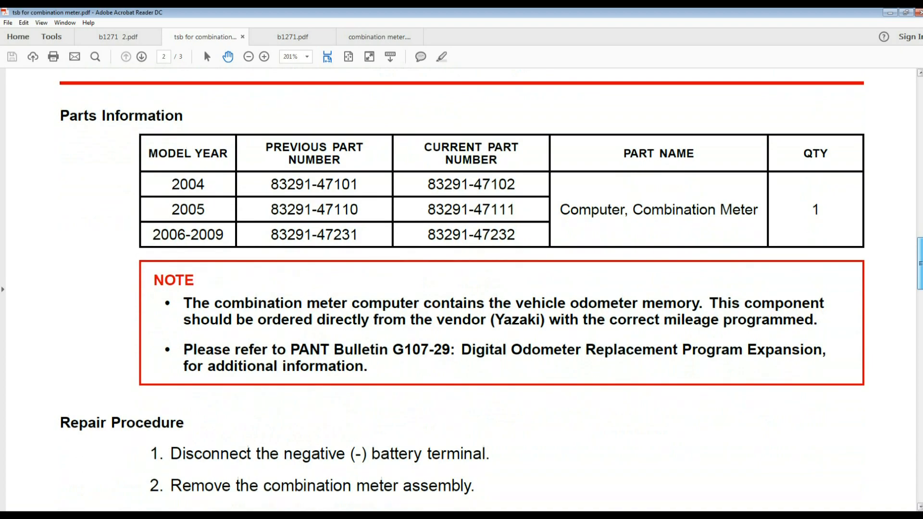
scroll("down", 3)
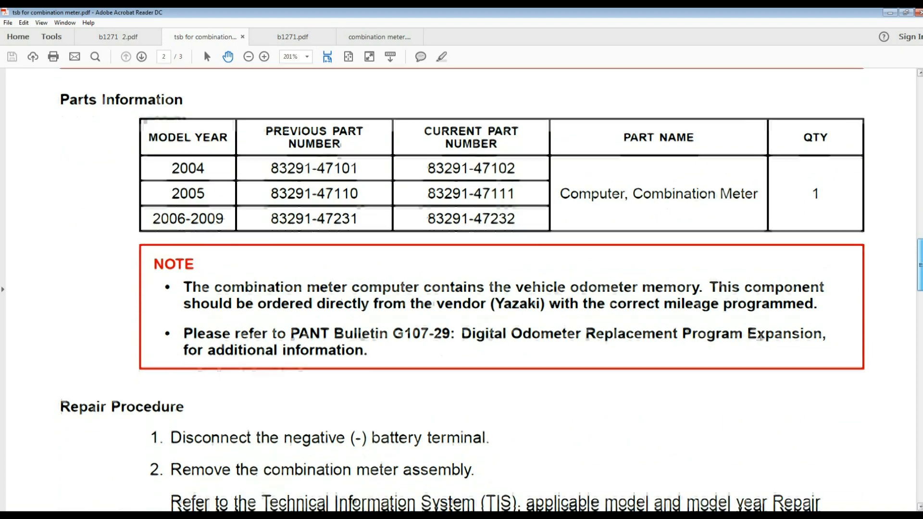
scroll("down", 3)
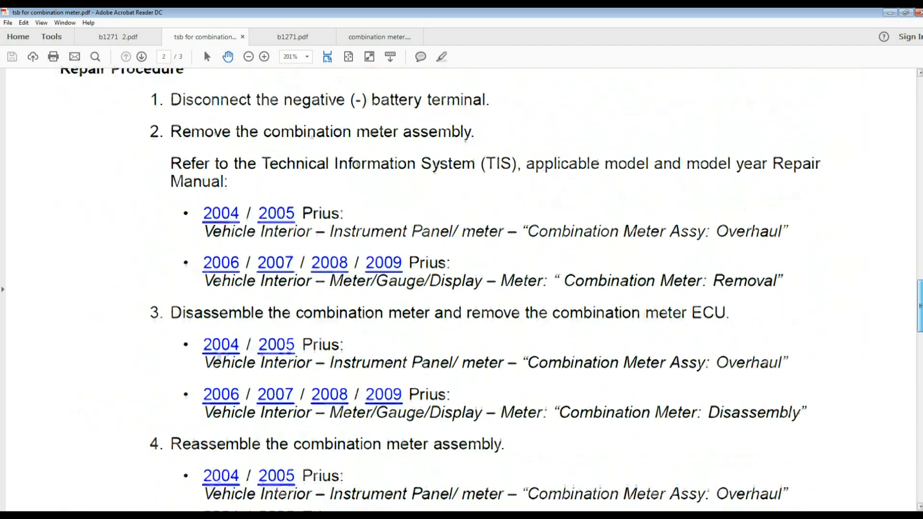
left_click(142, 57)
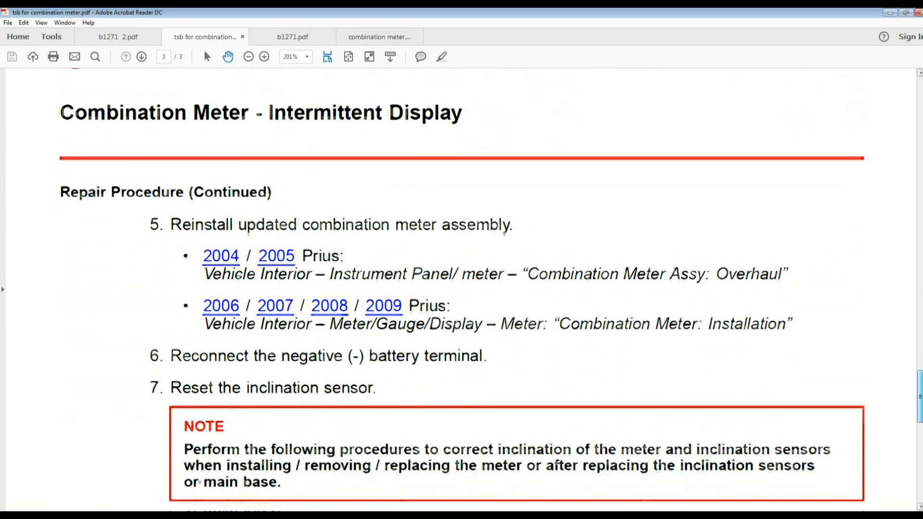
Step: Scroll to the TSB's end, then switch to the b1271.pdf trouble code chart
scroll("down", 3)
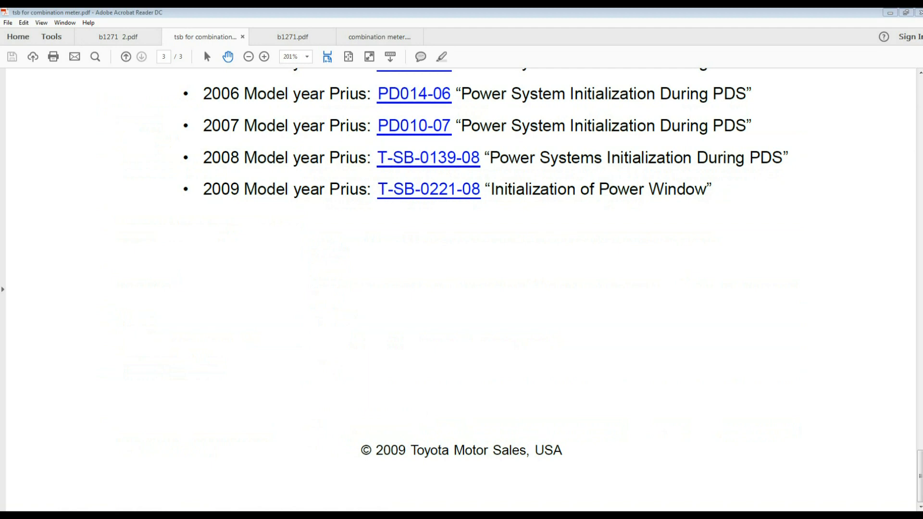
left_click(292, 37)
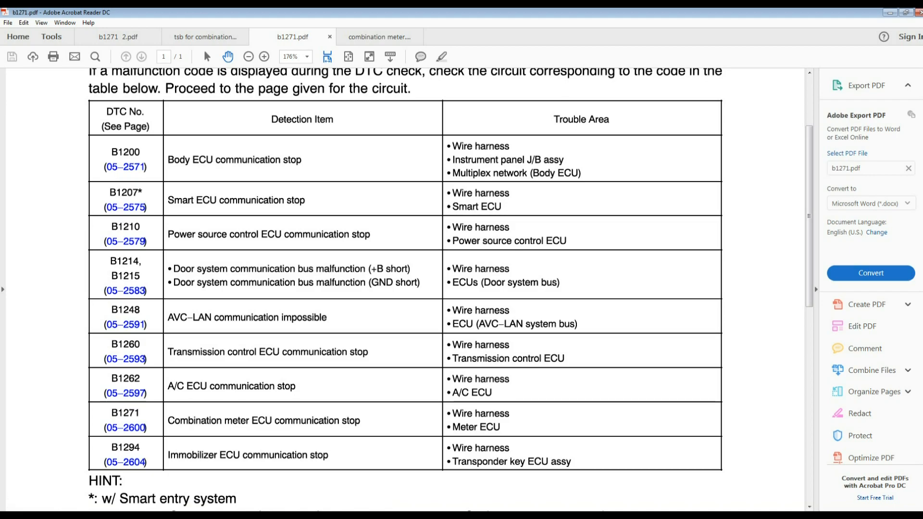
Step: Review the B1271 DTC chart, then switch to the combination meter.pdf hotline archive
scroll("down", 3)
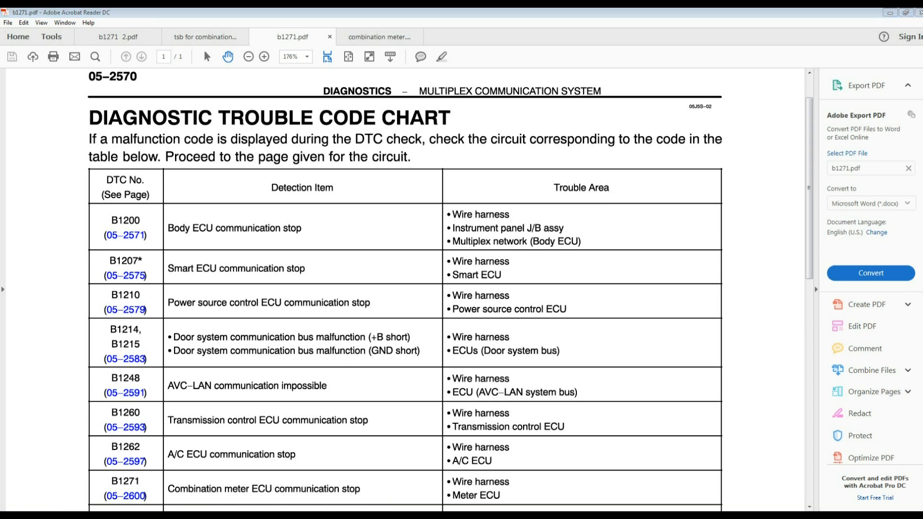
left_click(380, 37)
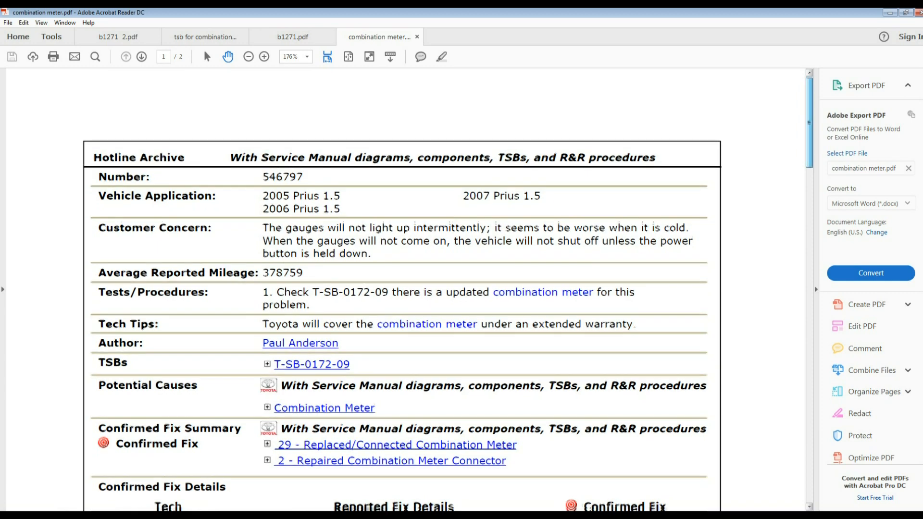
Step: Scroll through page 2 of combination meter.pdf to read the confirmed fix list
scroll("down", 3)
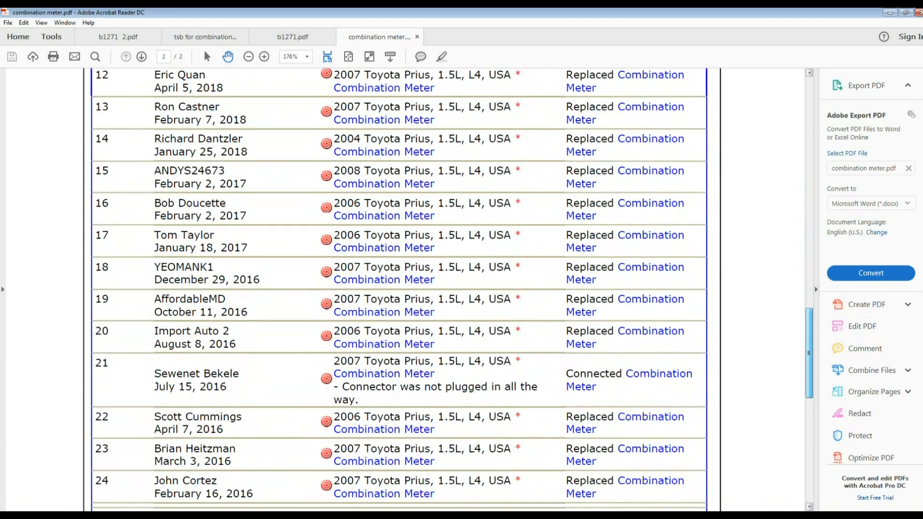
scroll("down", 3)
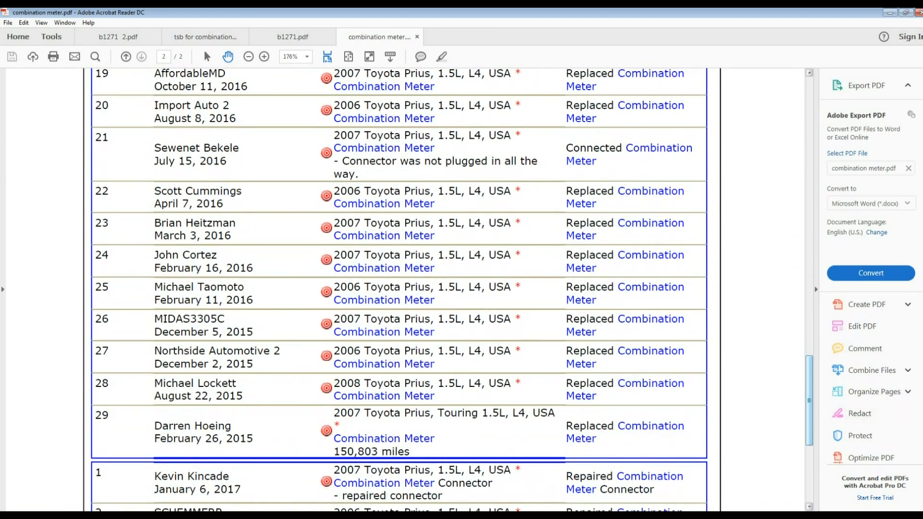
scroll("down", 3)
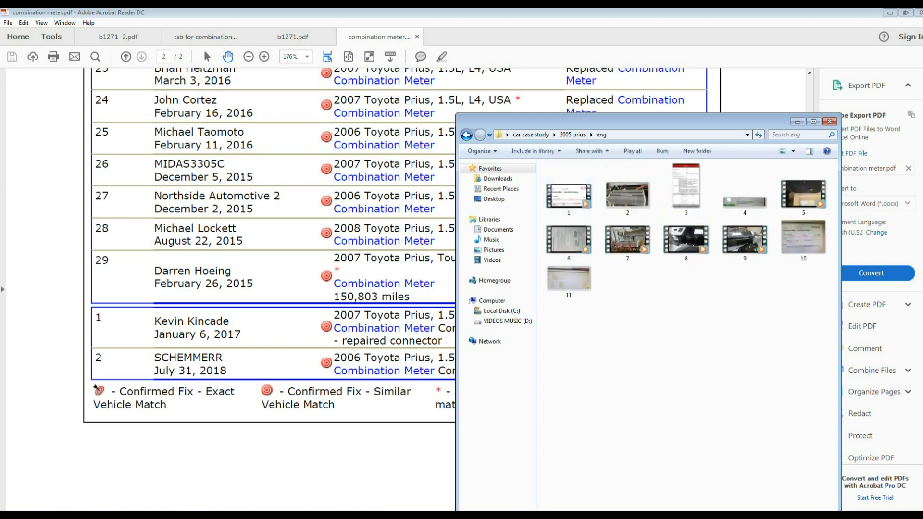
Step: Select case file 3 in the 2005 Prius eng folder
left_click(686, 188)
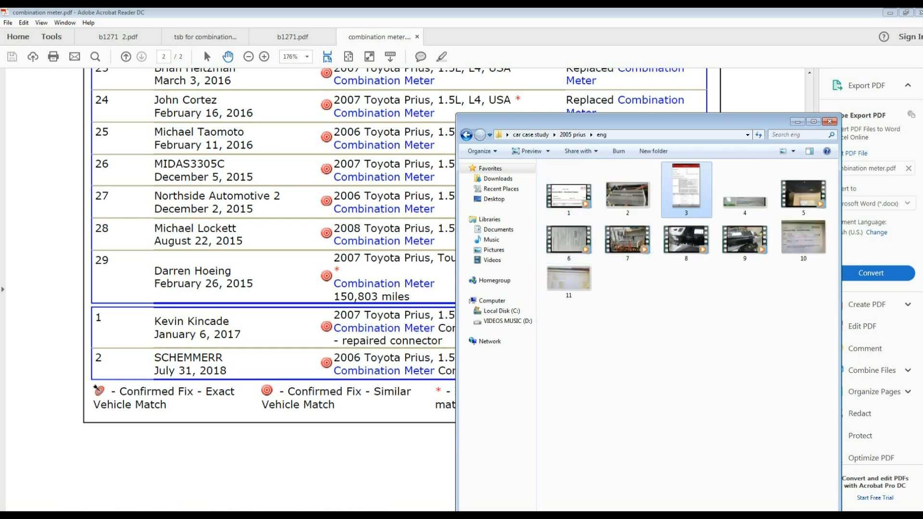